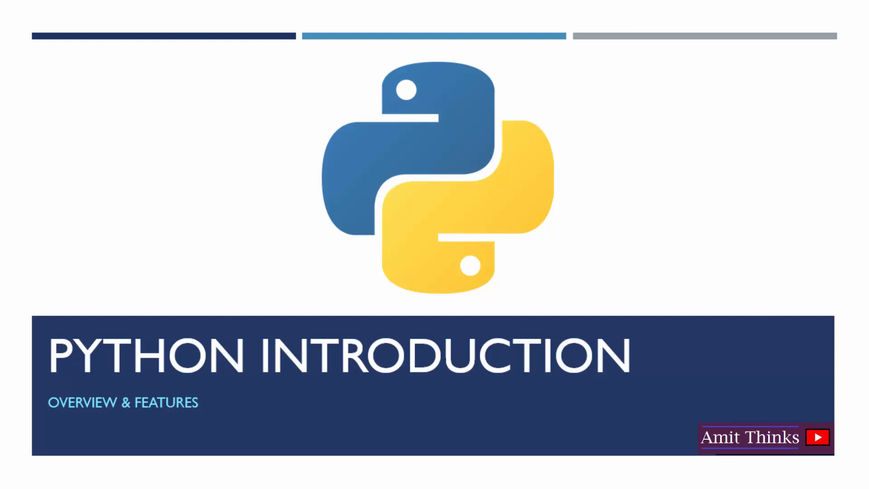
key(Right)
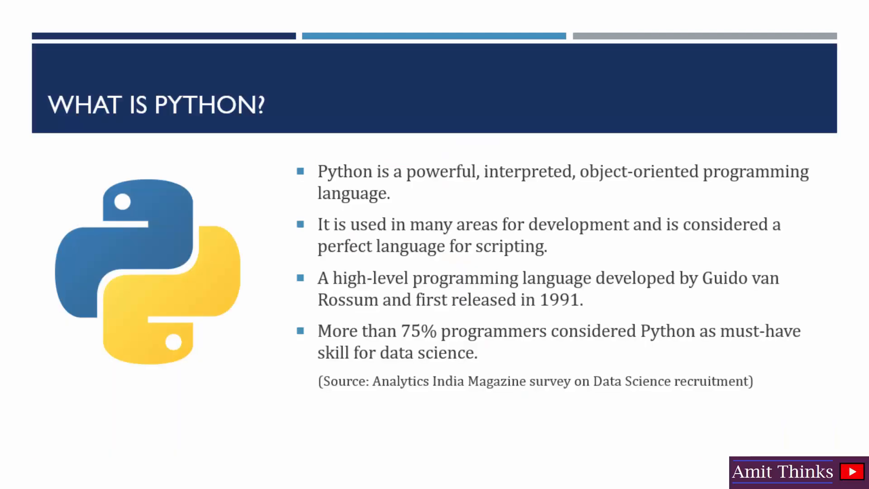